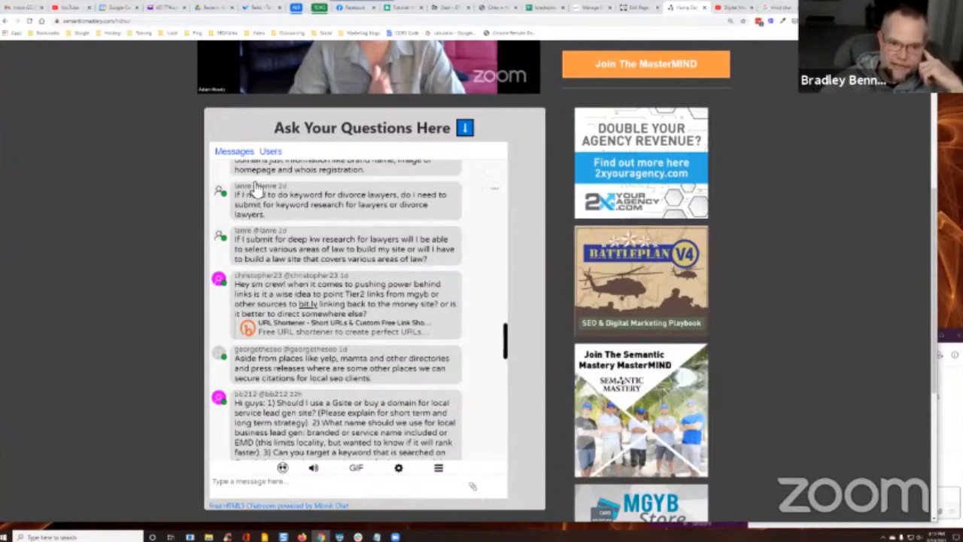
mouse_move(280, 231)
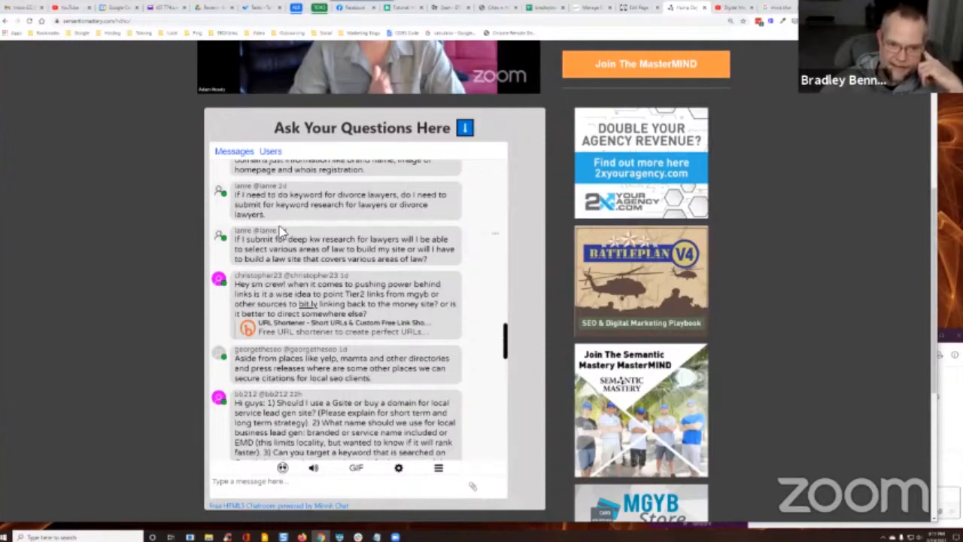
mouse_move(298, 217)
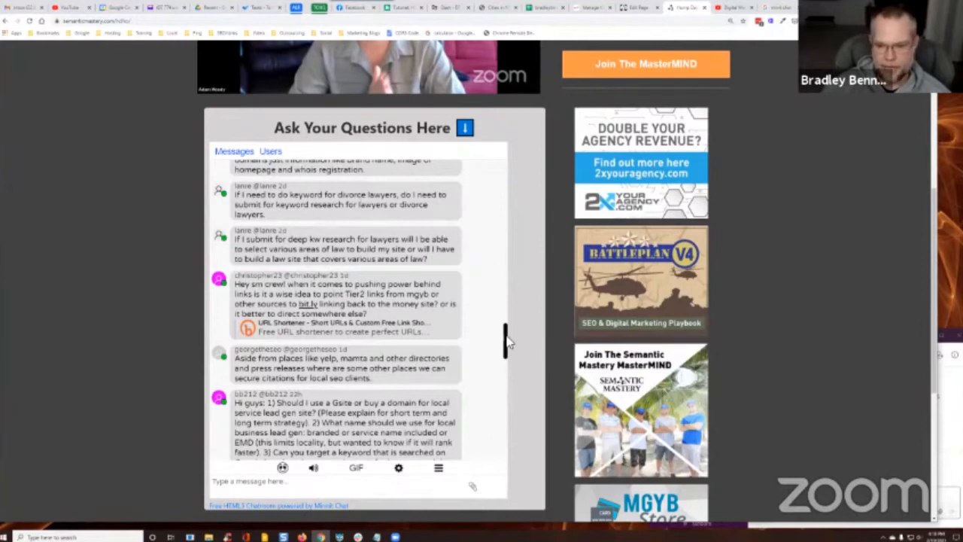
mouse_move(485, 253)
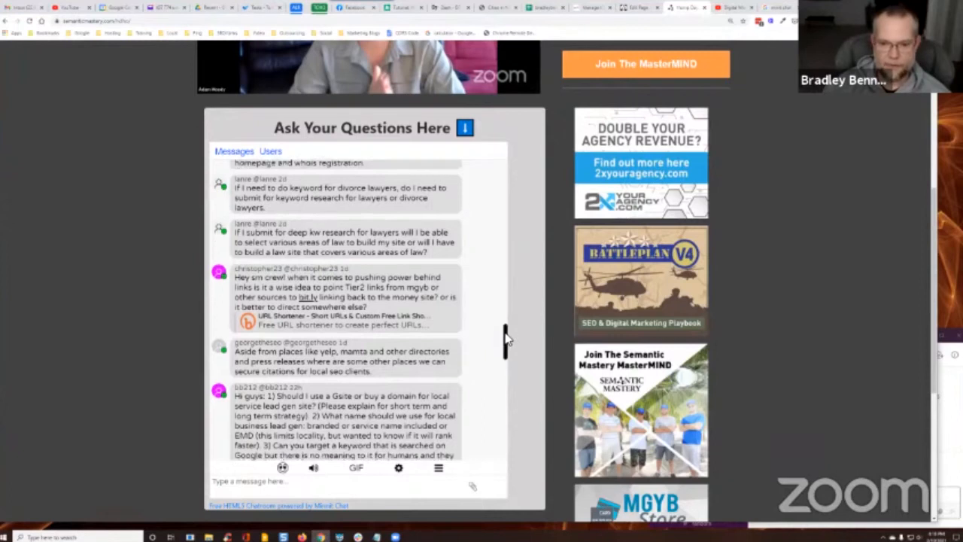
scroll(down, 3)
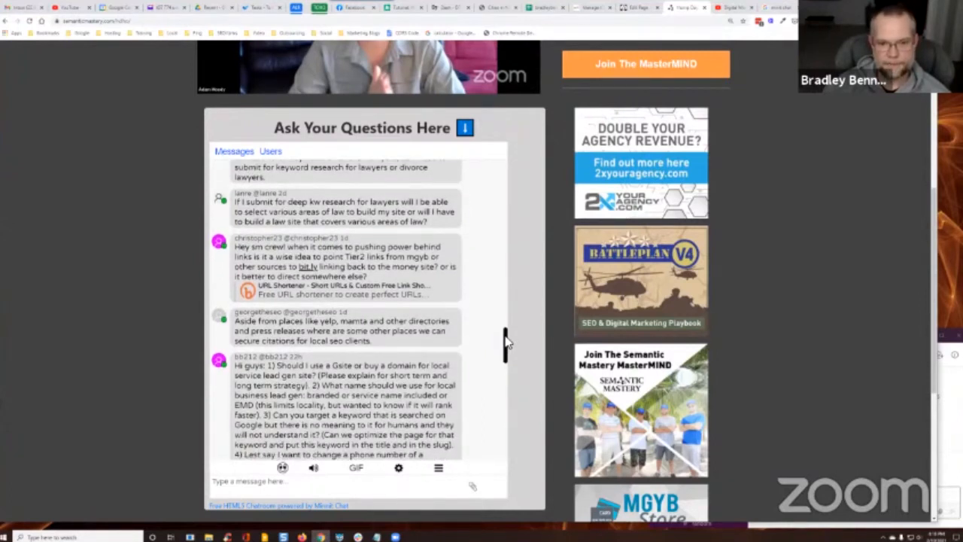
scroll(down, 3)
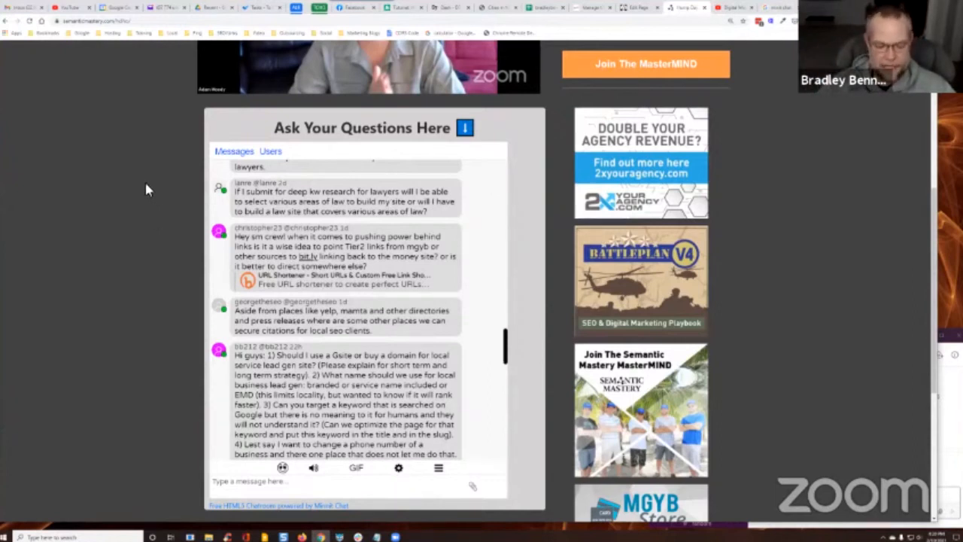
mouse_move(145, 189)
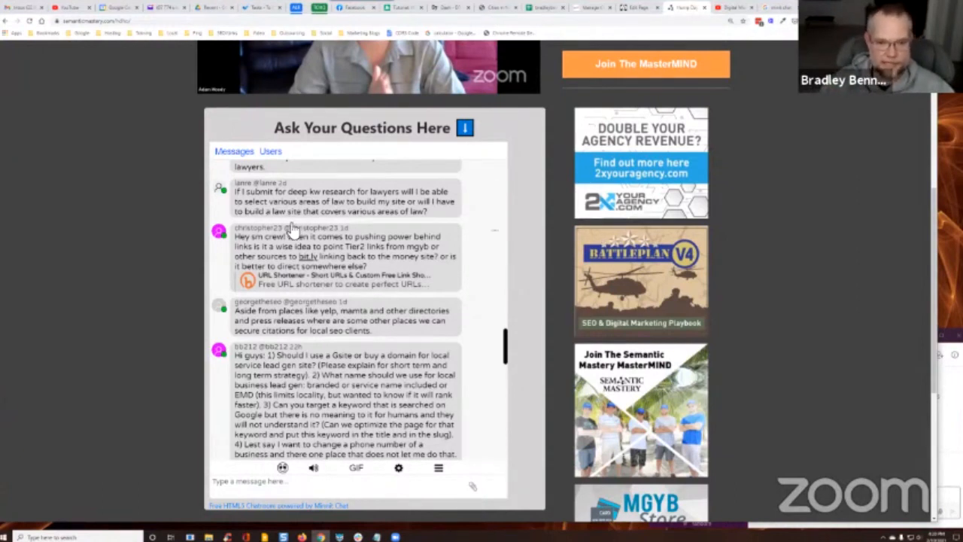
mouse_move(504, 335)
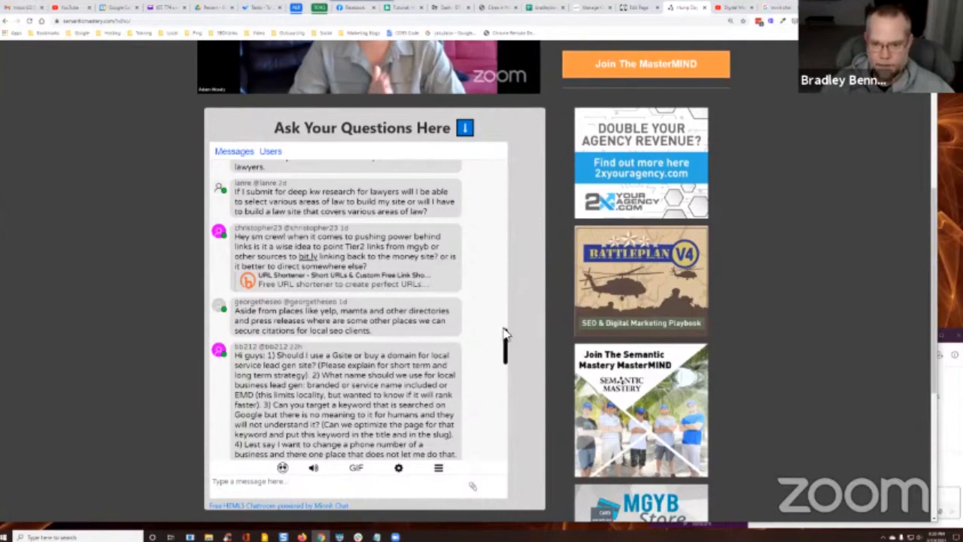